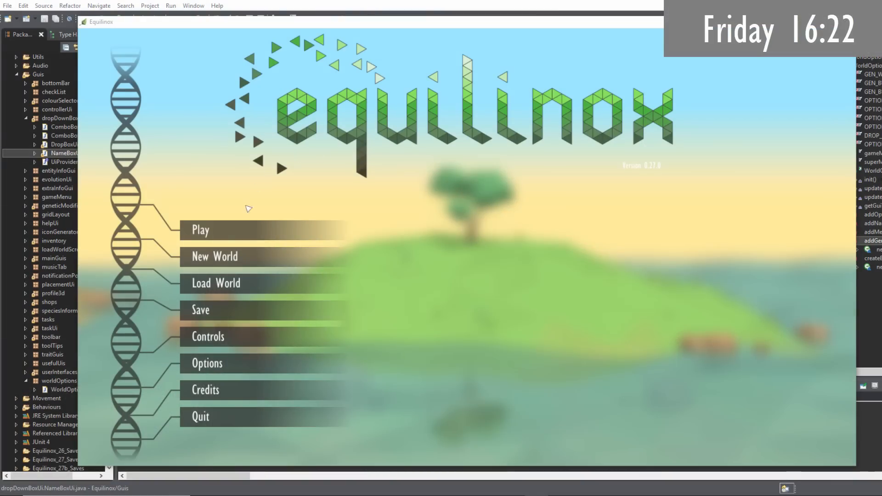
Open the new world options, back out, reopen them, and set Test Option 3 to Small
left_click(214, 257)
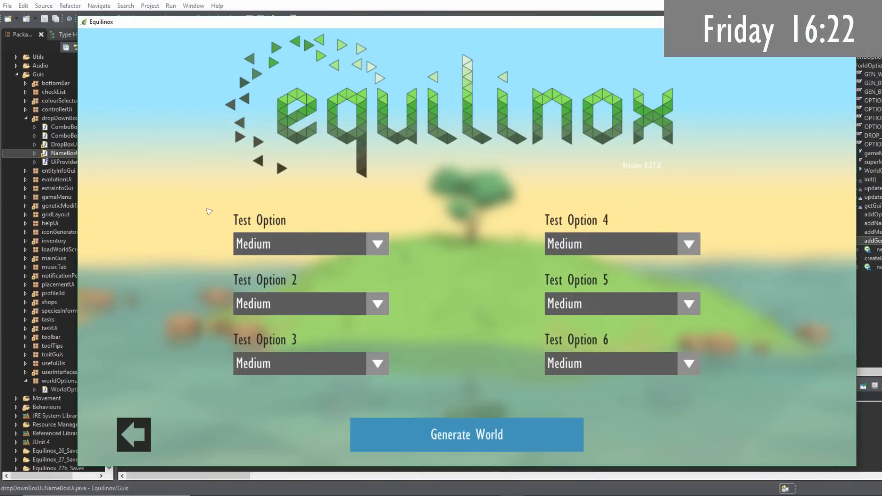
left_click(133, 434)
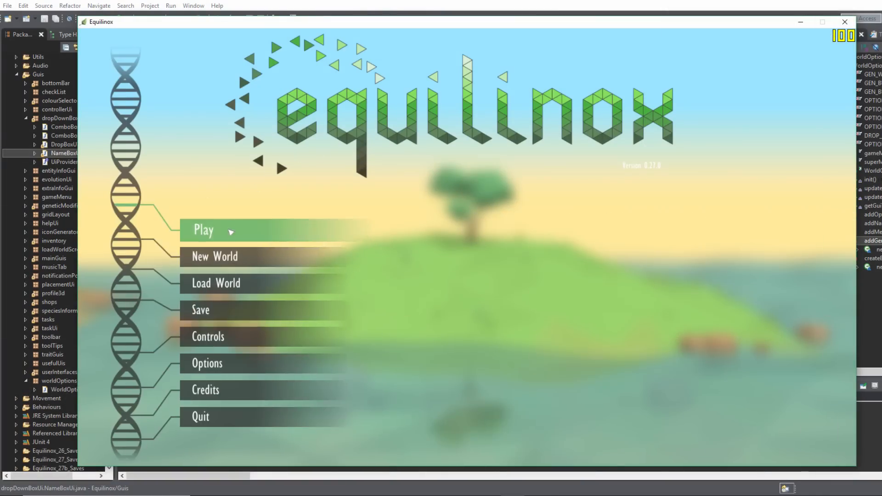
left_click(215, 256)
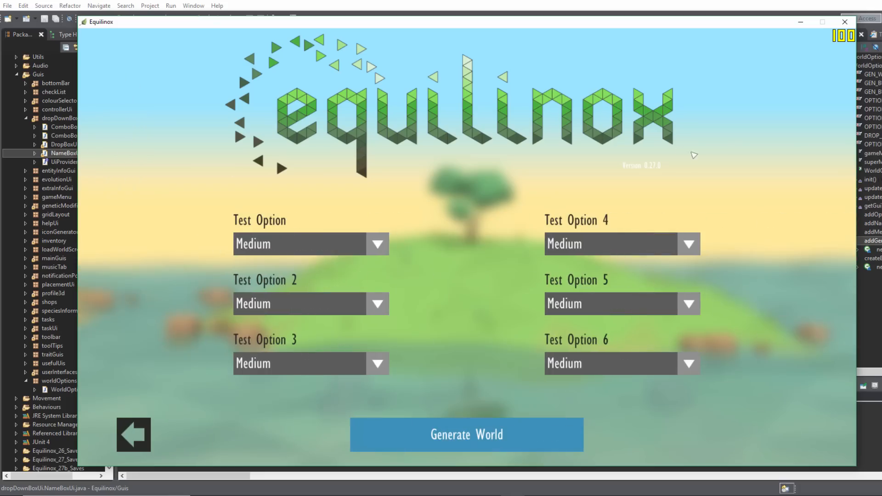
mouse_move(589, 135)
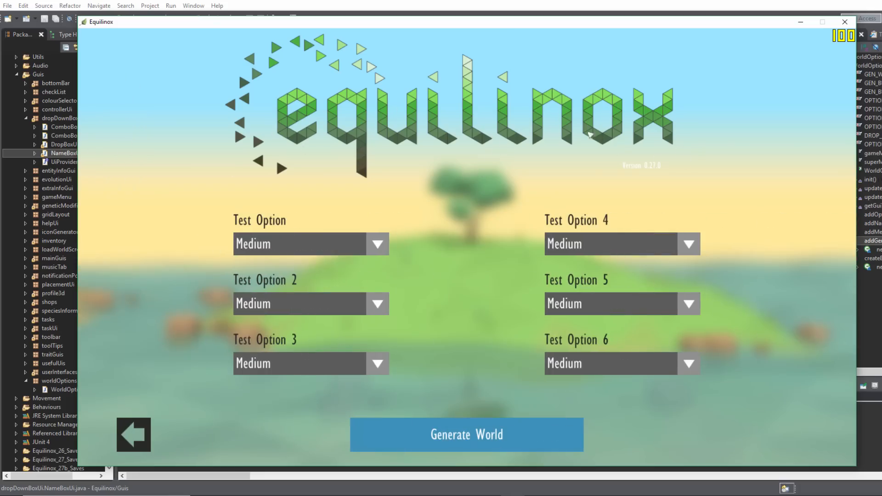
mouse_move(363, 257)
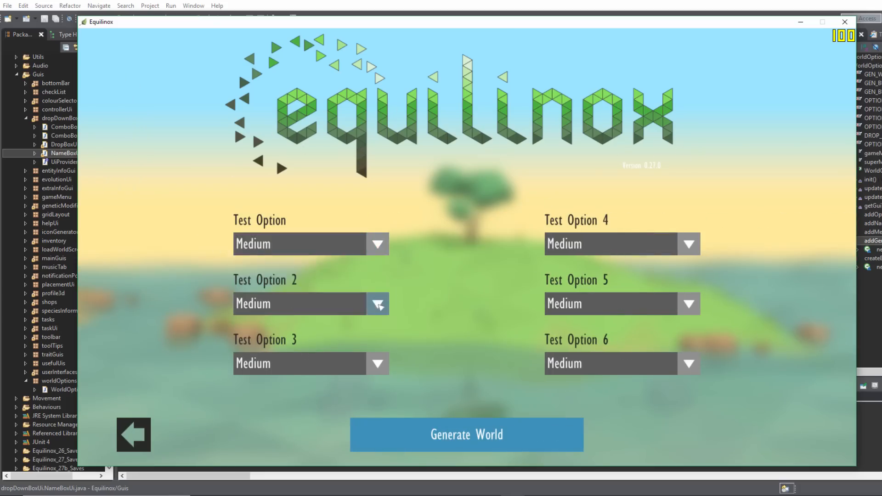
left_click(377, 363)
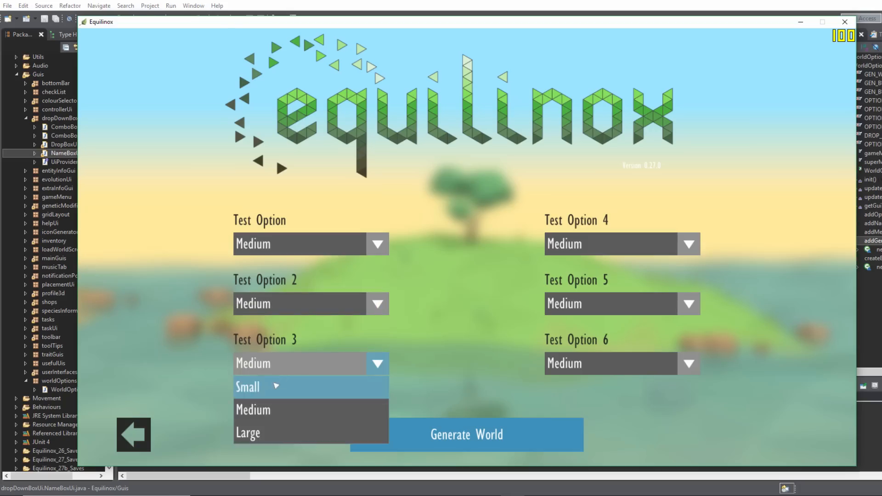
left_click(247, 386)
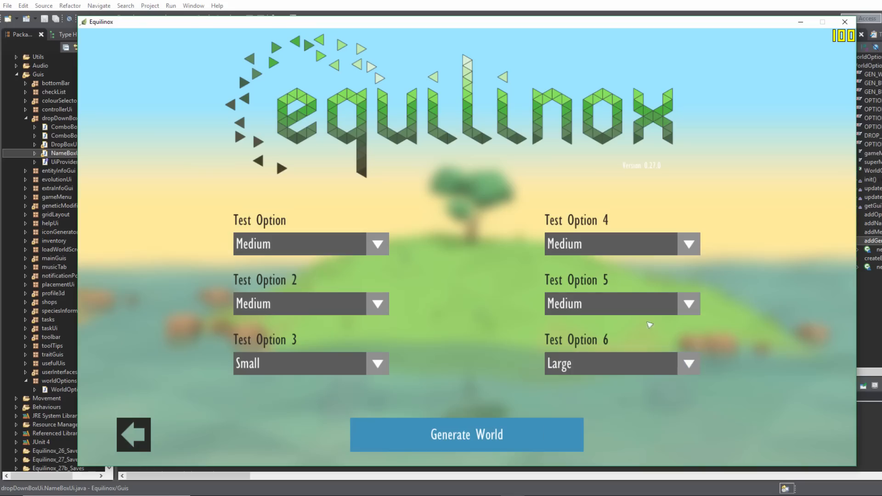
mouse_move(167, 418)
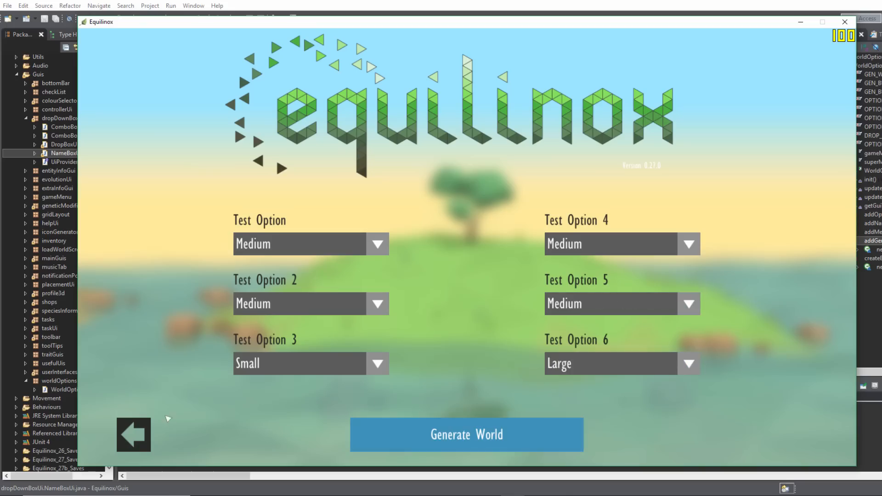
Return to the main menu, reopen the new world options and generate a world
left_click(134, 434)
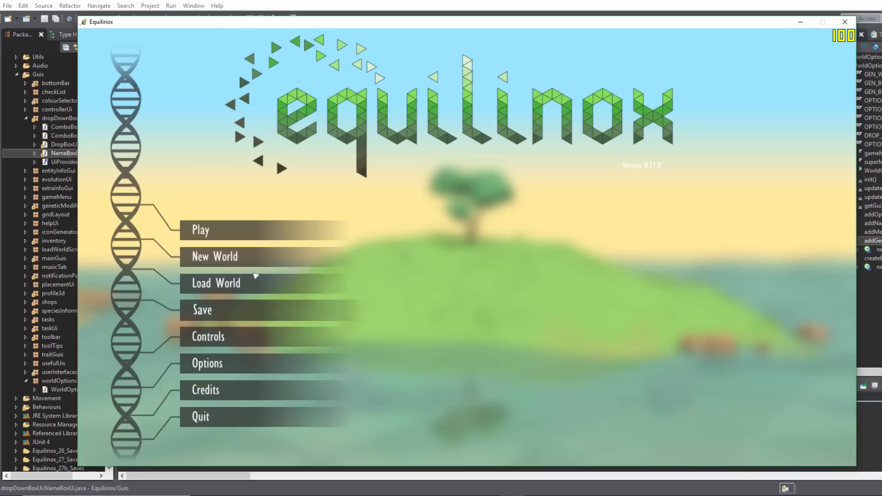
left_click(215, 257)
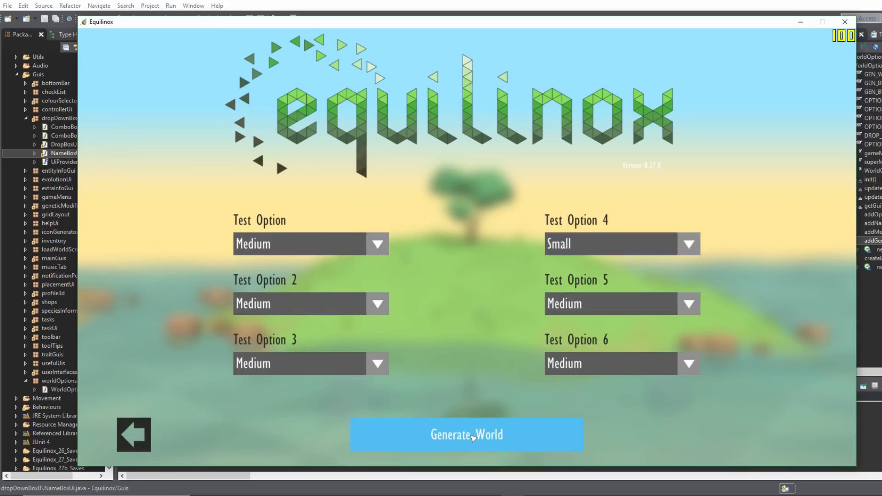
left_click(466, 435)
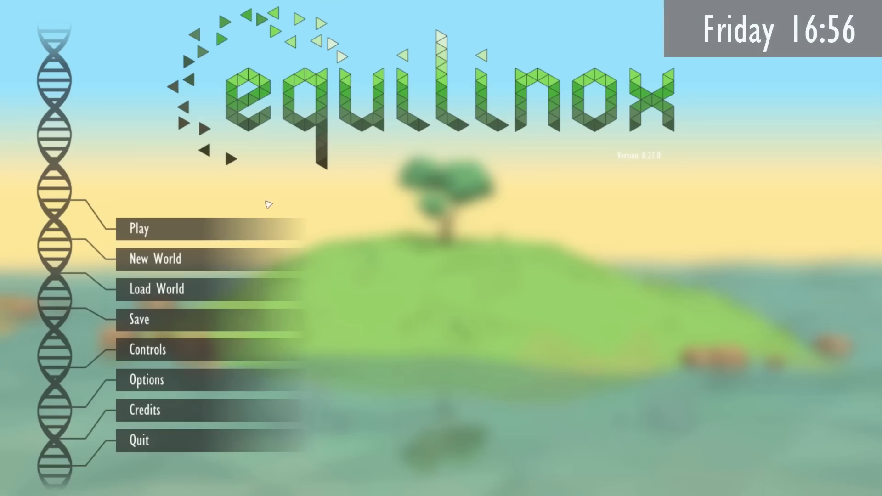
mouse_move(191, 312)
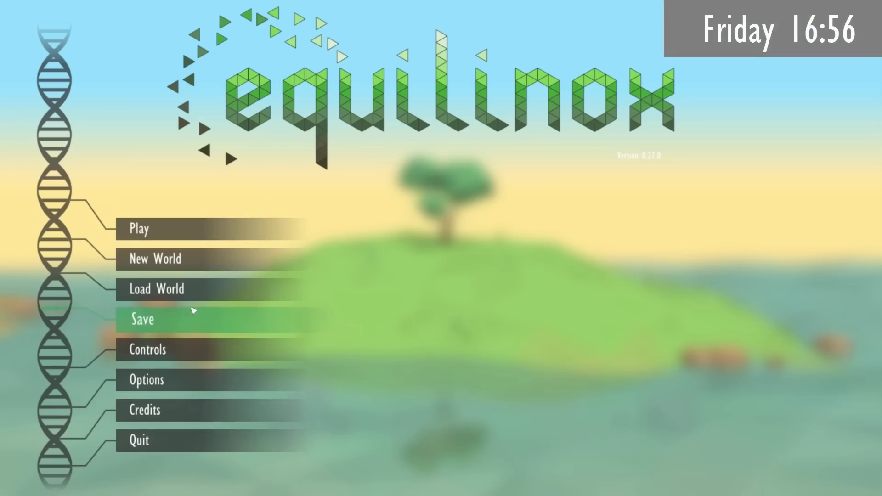
Pick Large from the World Size choices and generate the large smooth-terrain world
left_click(153, 259)
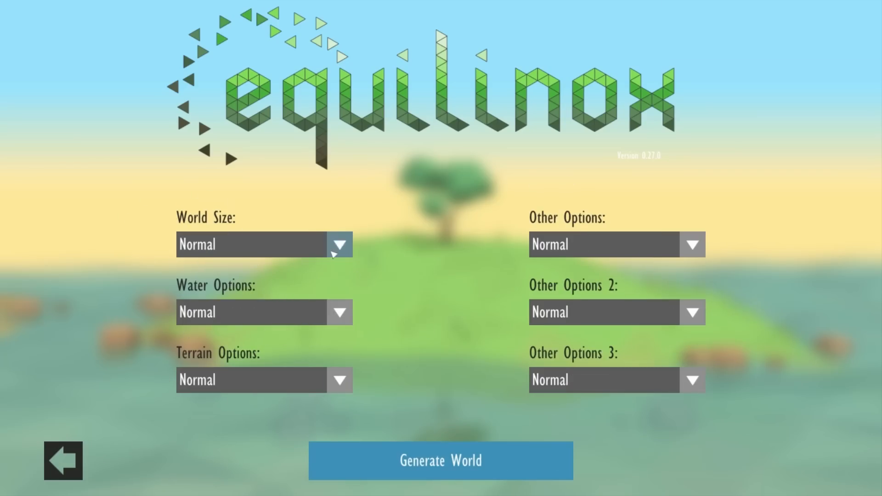
left_click(340, 244)
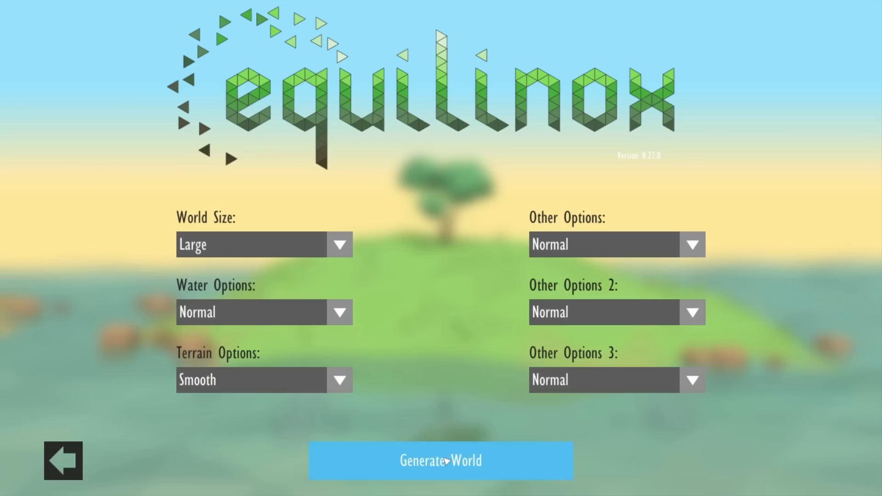
left_click(441, 460)
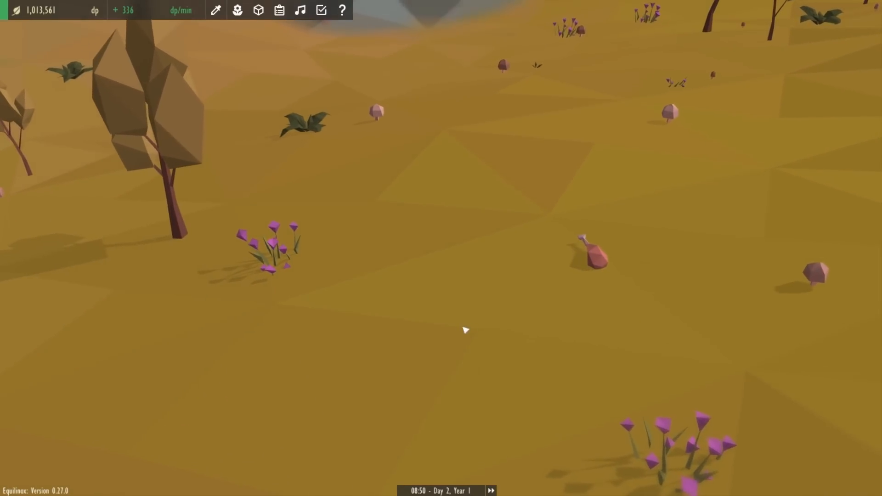
Select the Bird Meat on the ground to show 253 seconds till decay and 8 portions
left_click(594, 253)
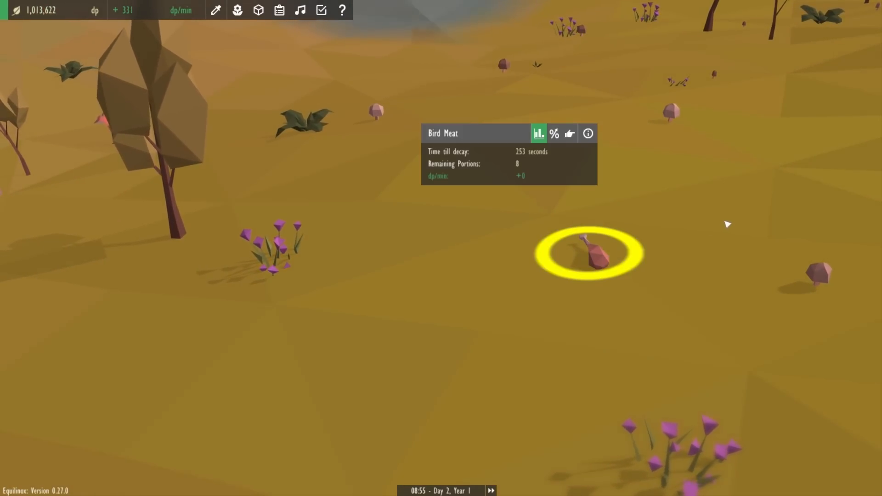